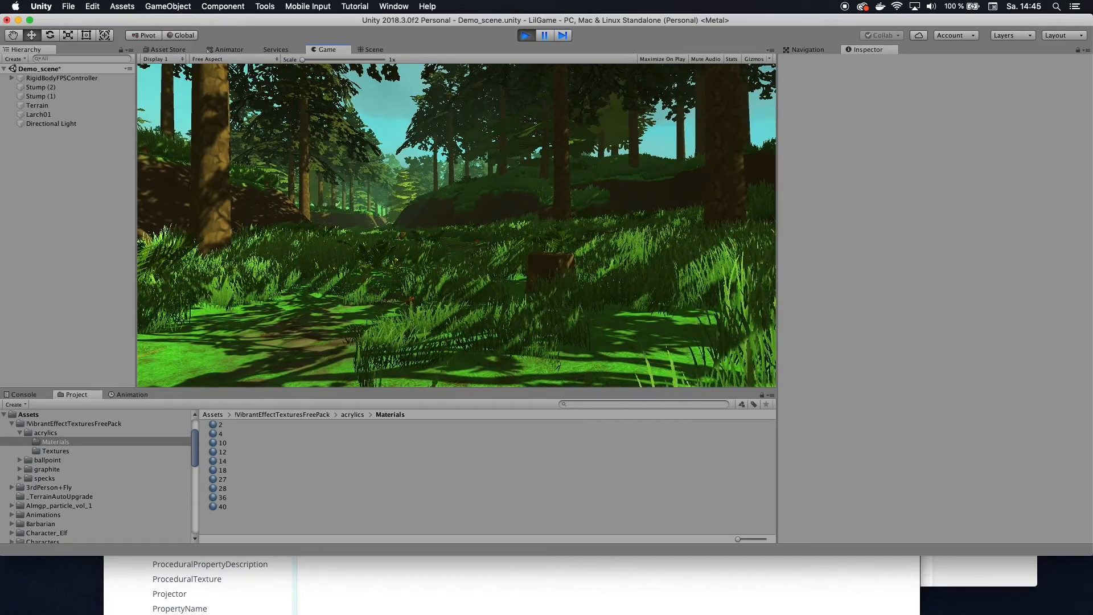
Stop the running play-test and return to the forest Scene view.
click(370, 49)
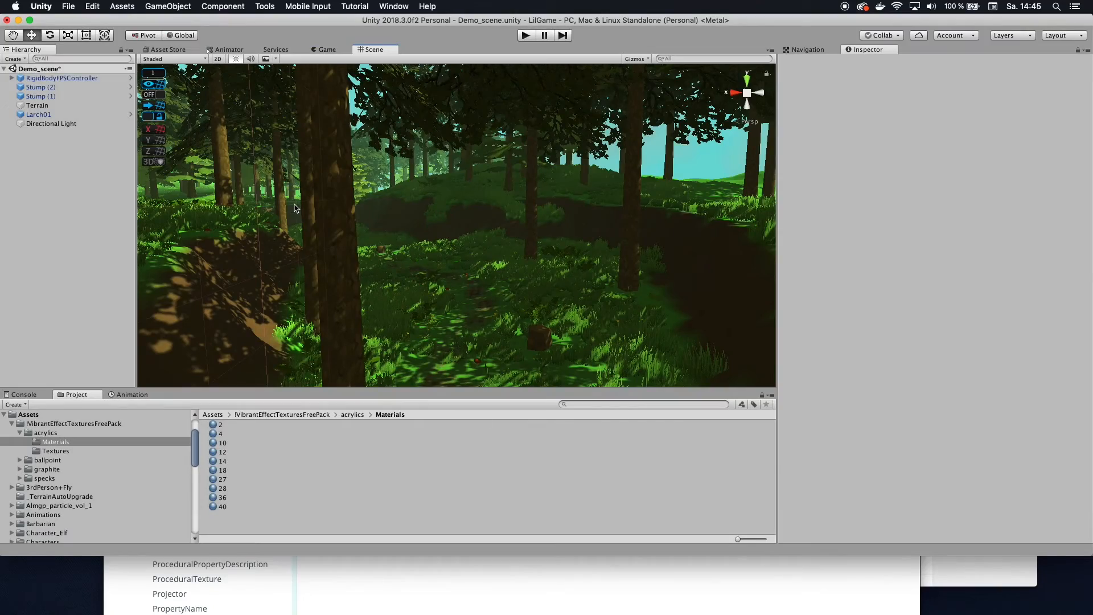
Create a Particle System from the Hierarchy's Effects menu.
right_click(35, 152)
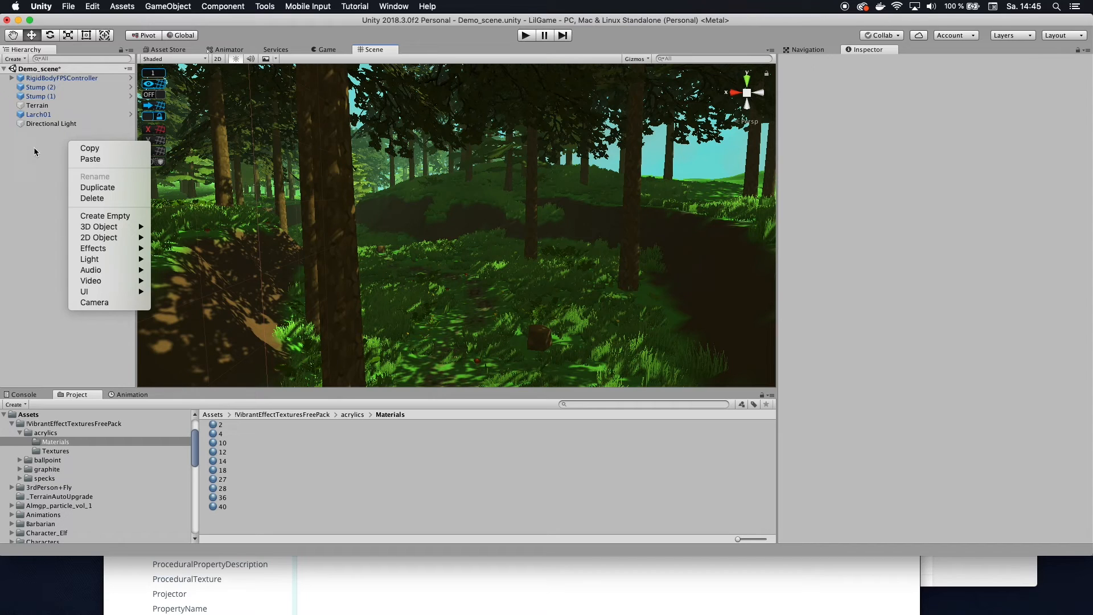
mouse_move(93, 248)
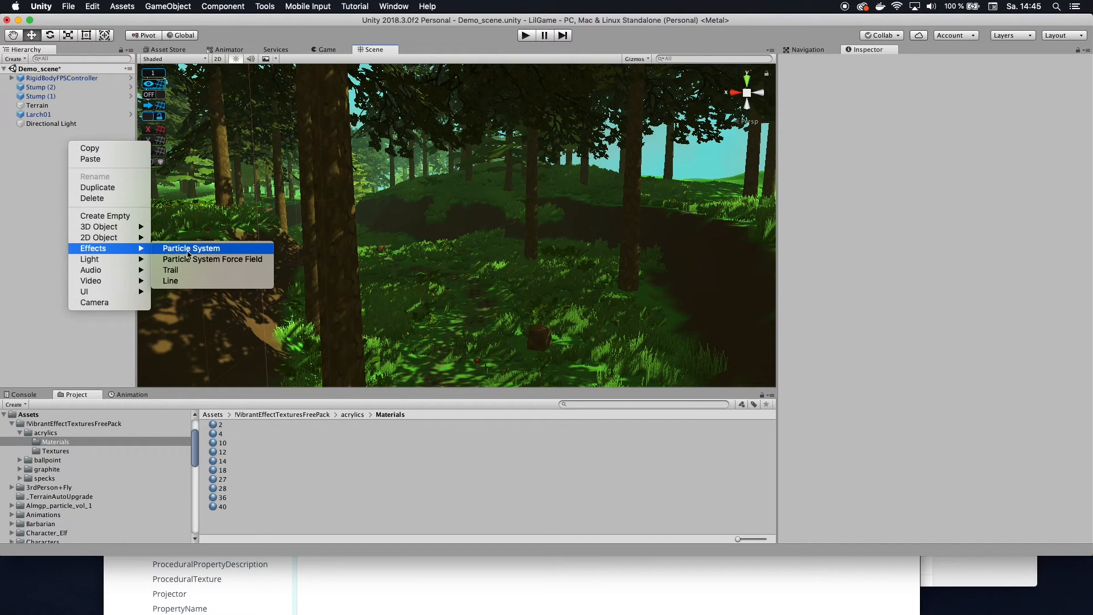
click(191, 248)
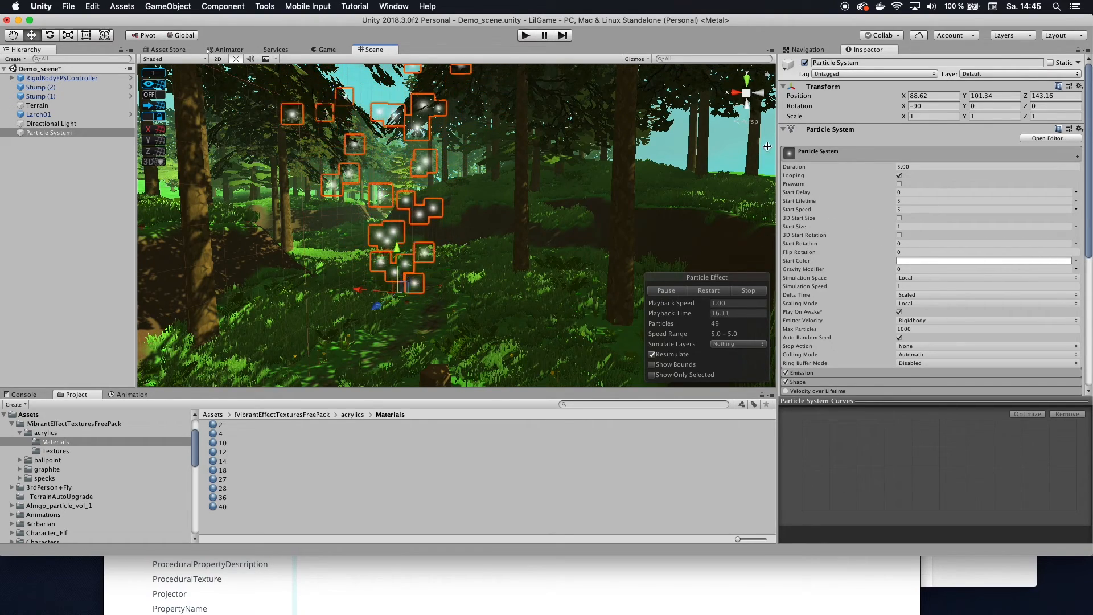
Expand the Renderer module and set Render Mode to Mesh.
scroll(down, 3)
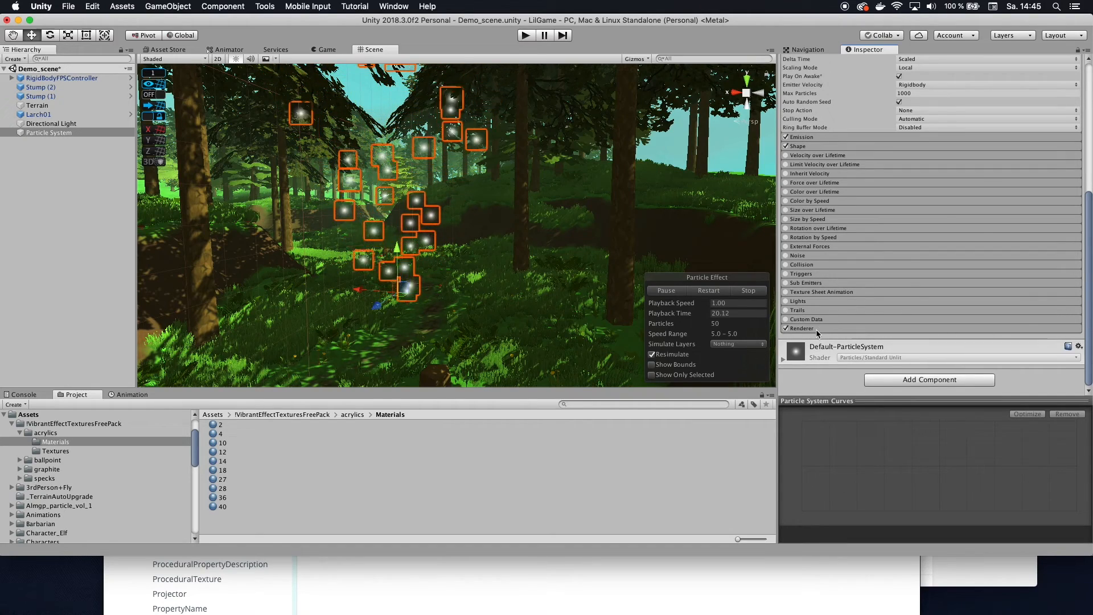
click(800, 328)
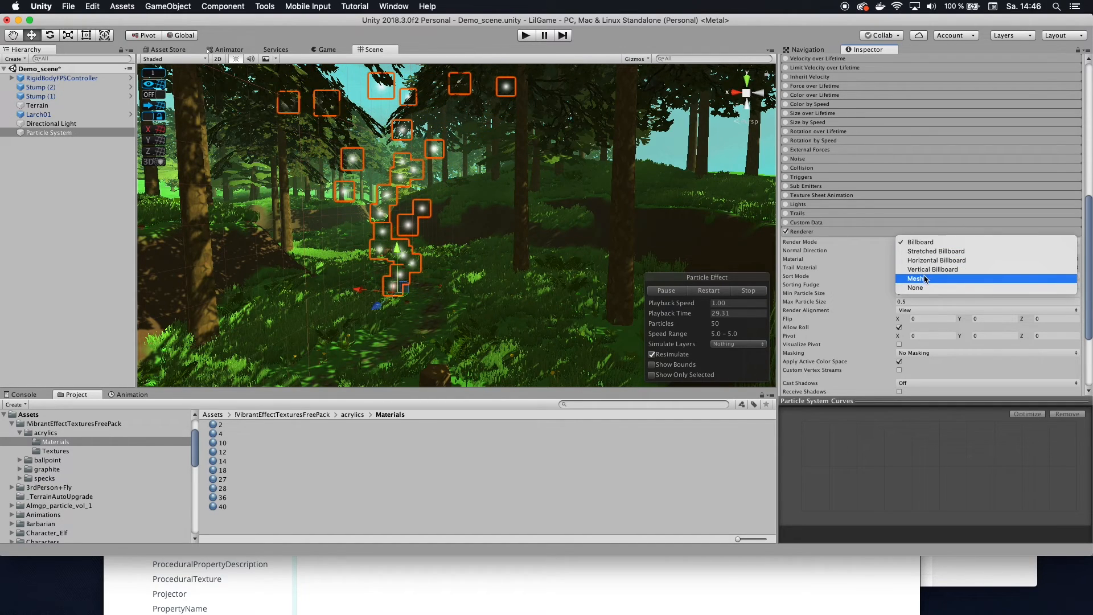
click(915, 278)
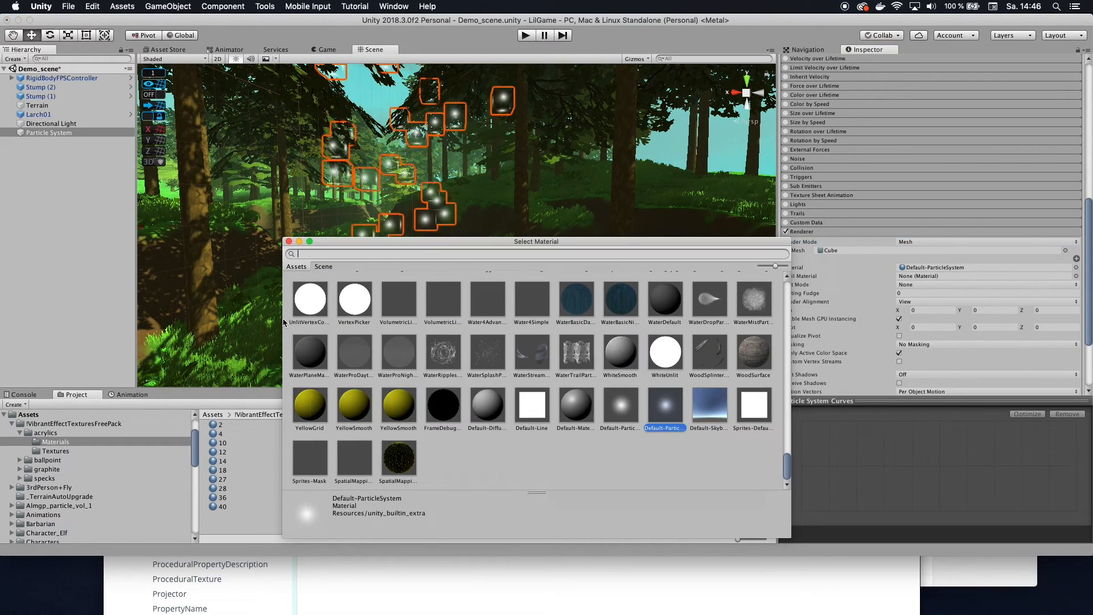
Pick a material for the cube particles and set Start Size to 0.08.
click(309, 297)
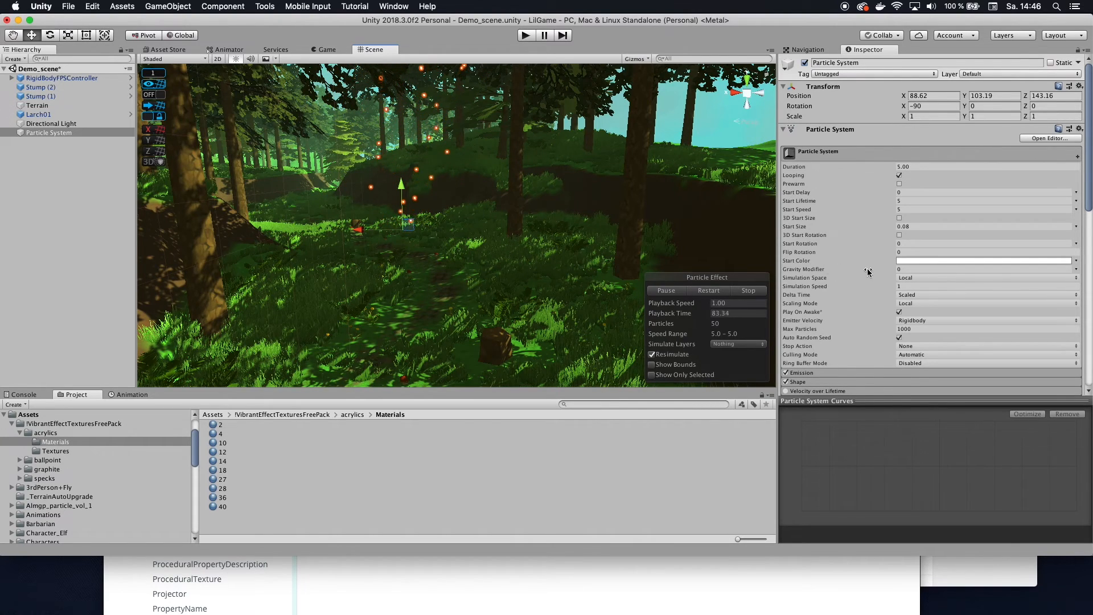
Expand the Shape module and set the emitter shape to Box.
scroll(down, 3)
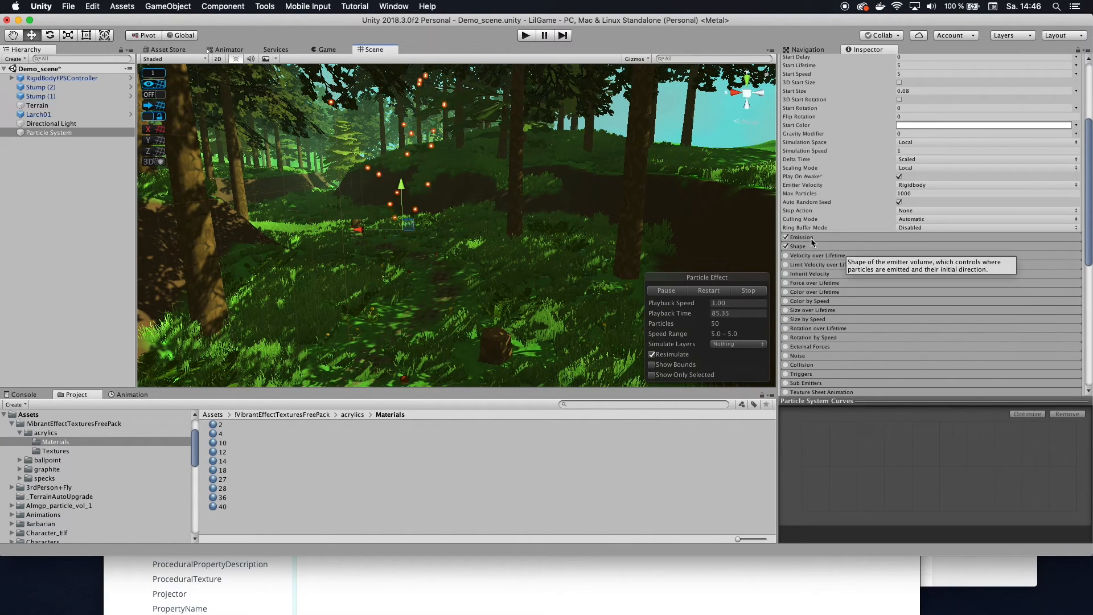
click(796, 246)
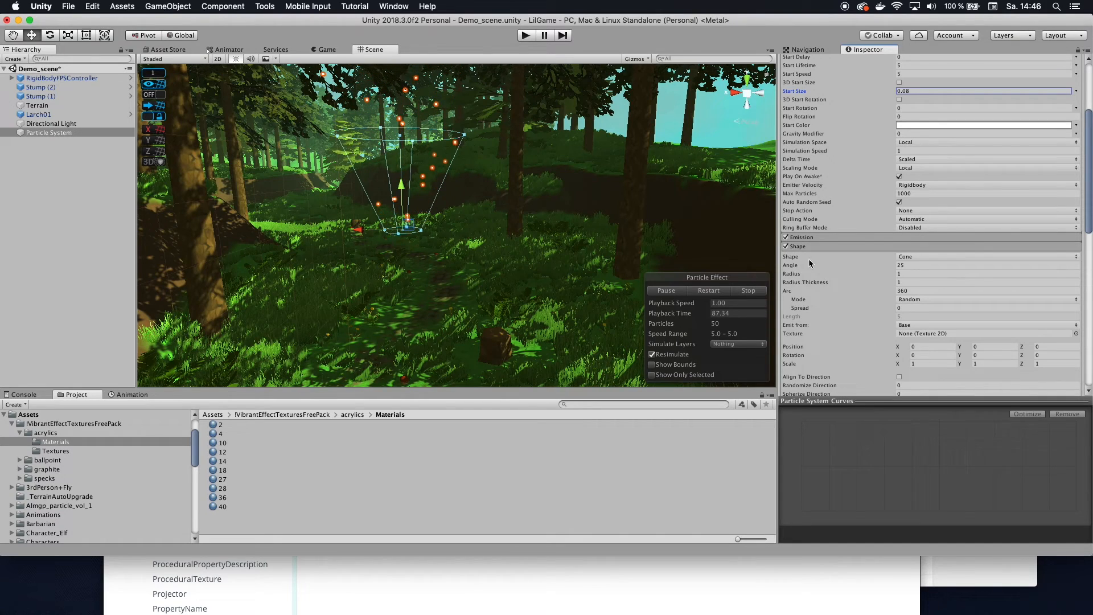
click(983, 256)
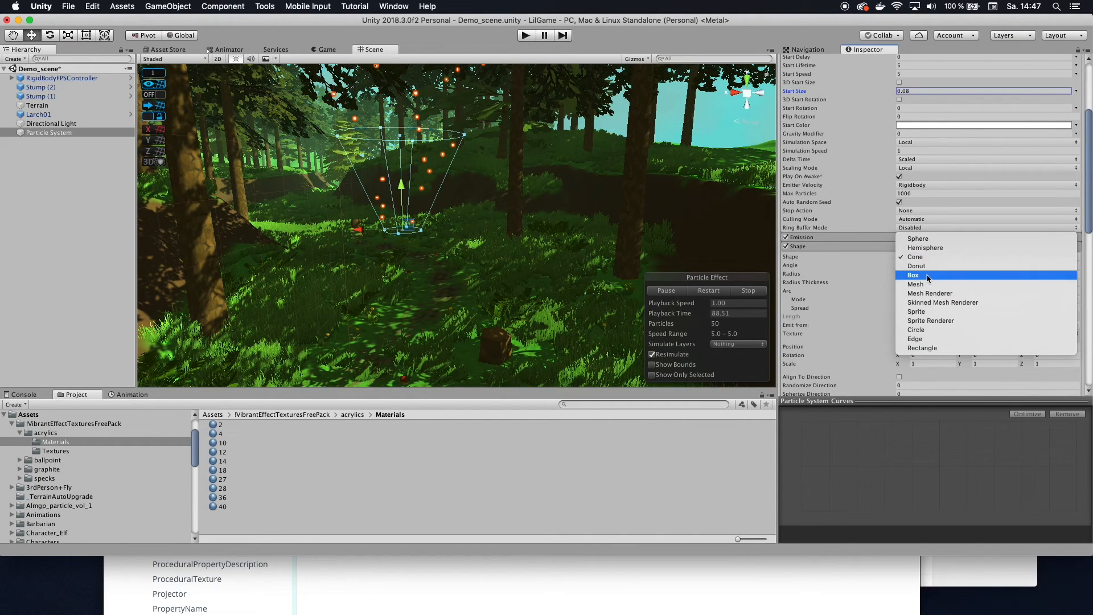
click(914, 275)
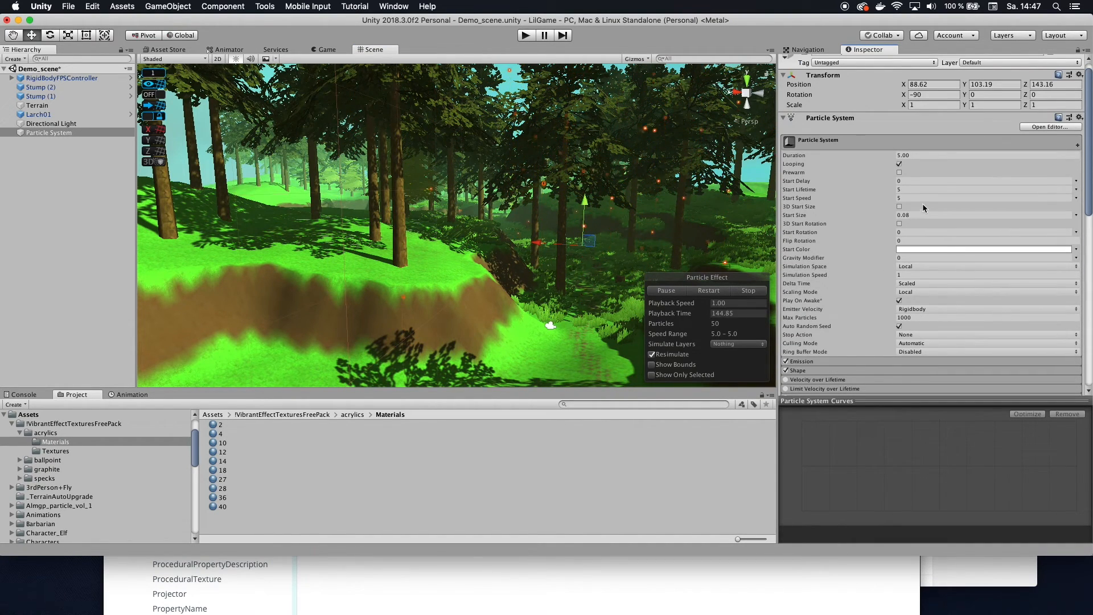
Change the particles' Start Speed from 5 to 0.2.
click(983, 198)
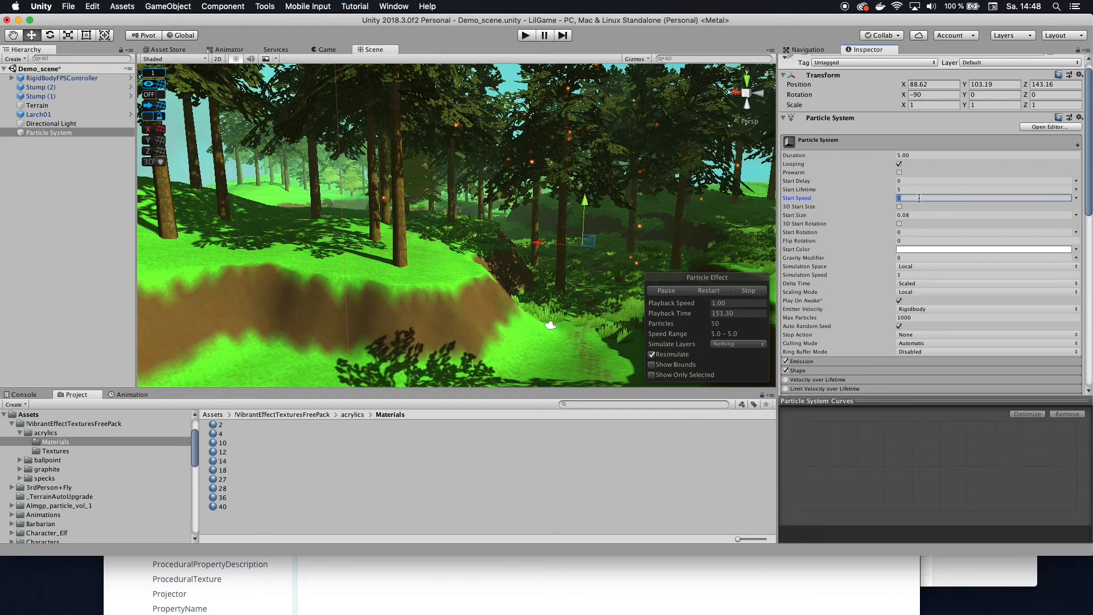
text(0)
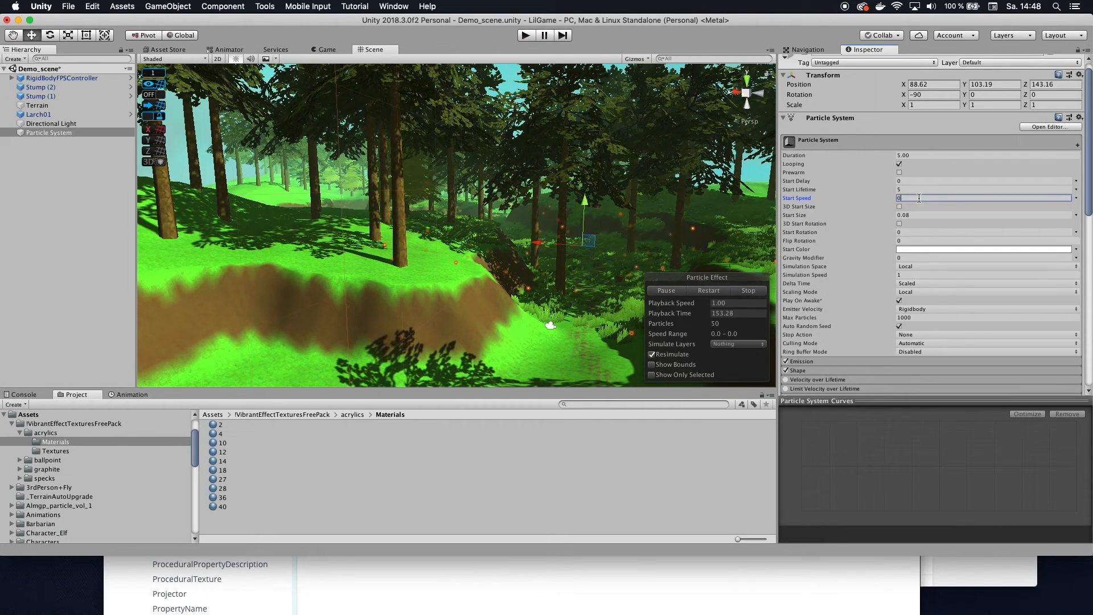
text(0.1)
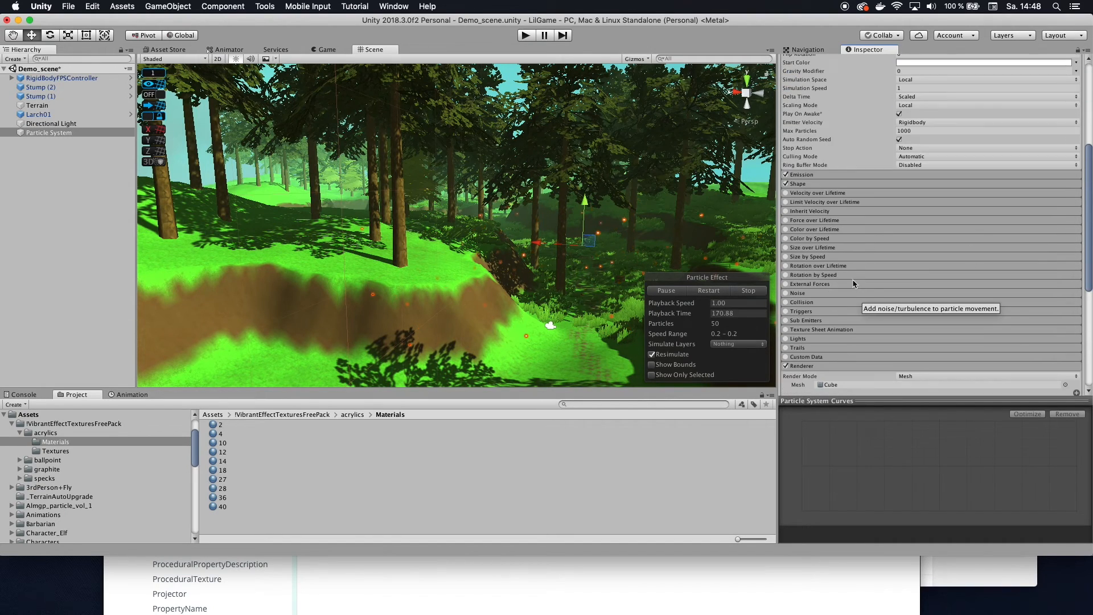
Enable Rotation over Lifetime and expand the Emission module.
click(785, 266)
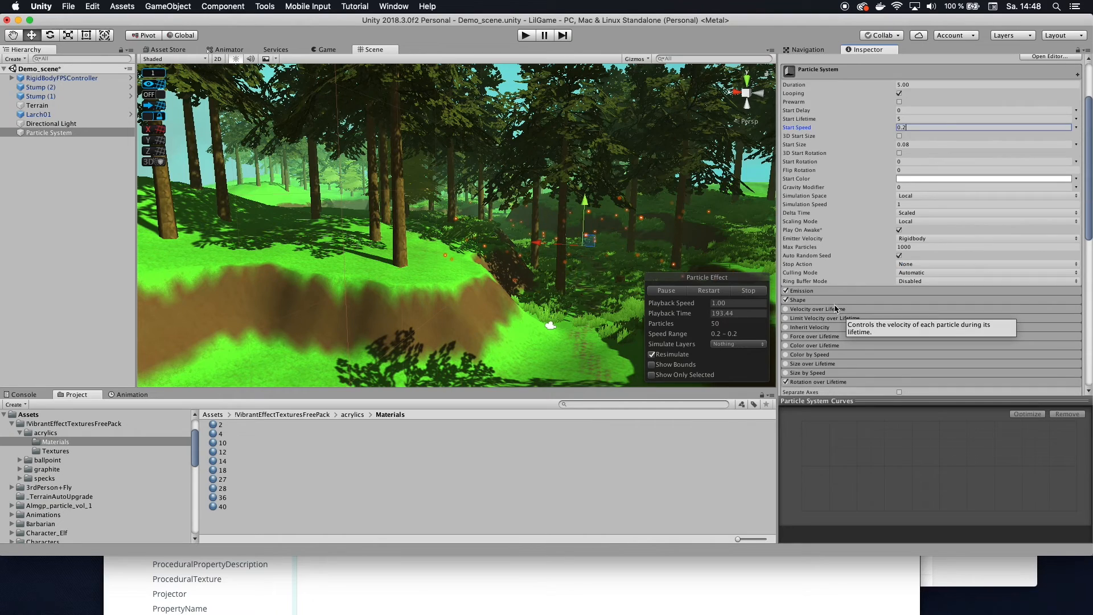
click(795, 291)
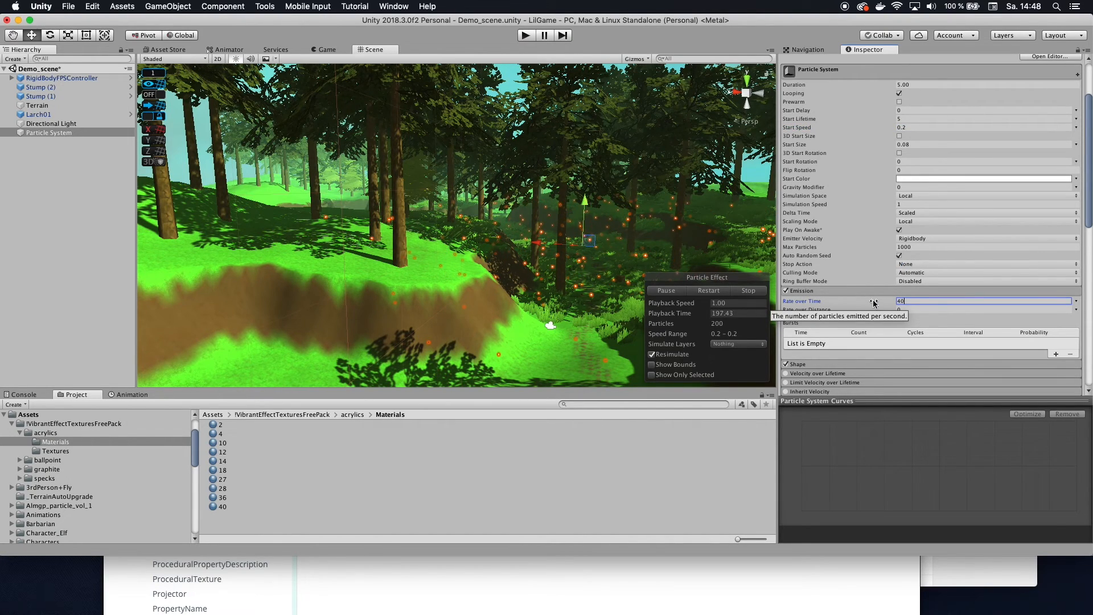
Set Rate over Time to 20, end the play-test, and expand the Shape module.
text(20)
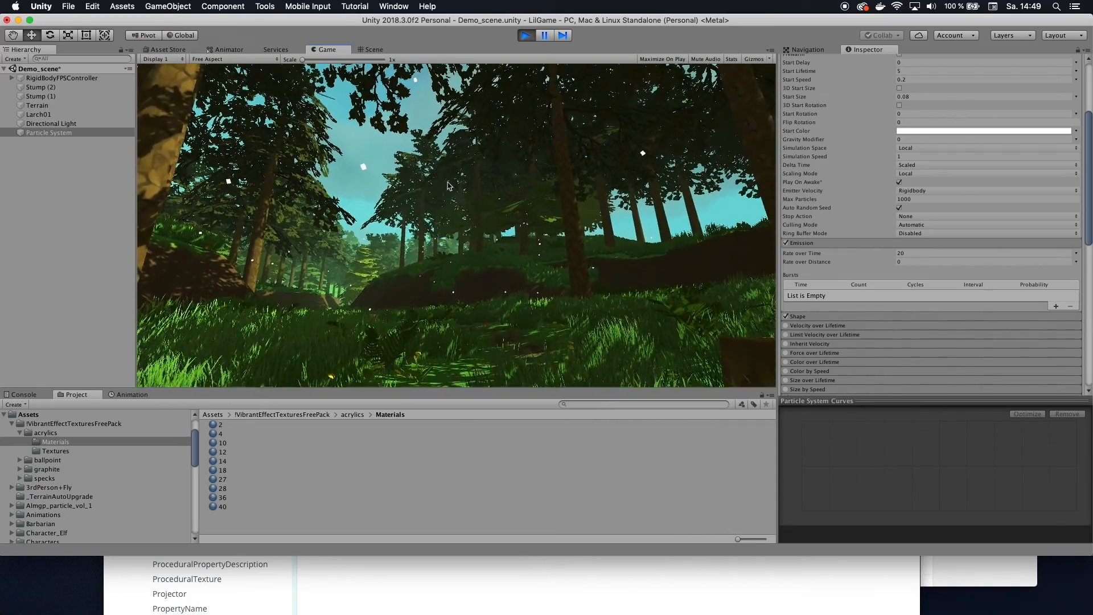
click(373, 49)
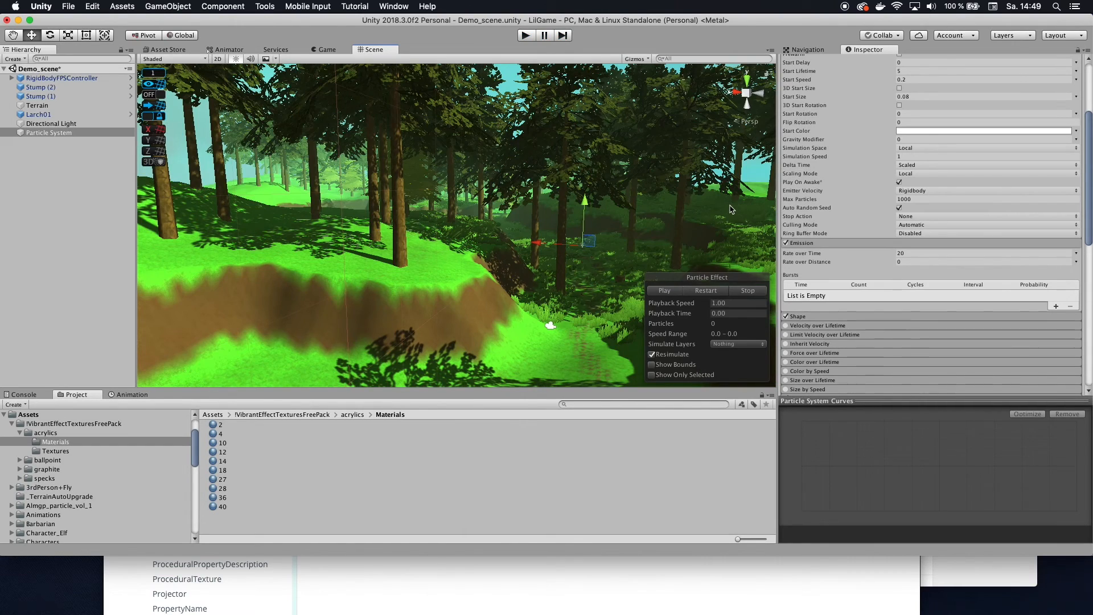
scroll(down, 3)
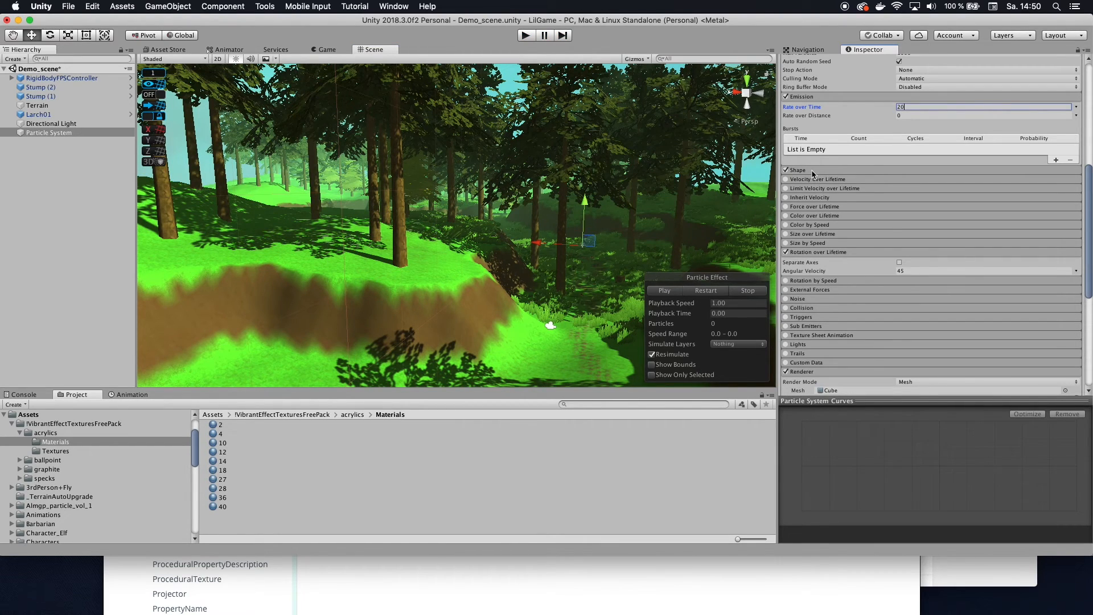
click(797, 170)
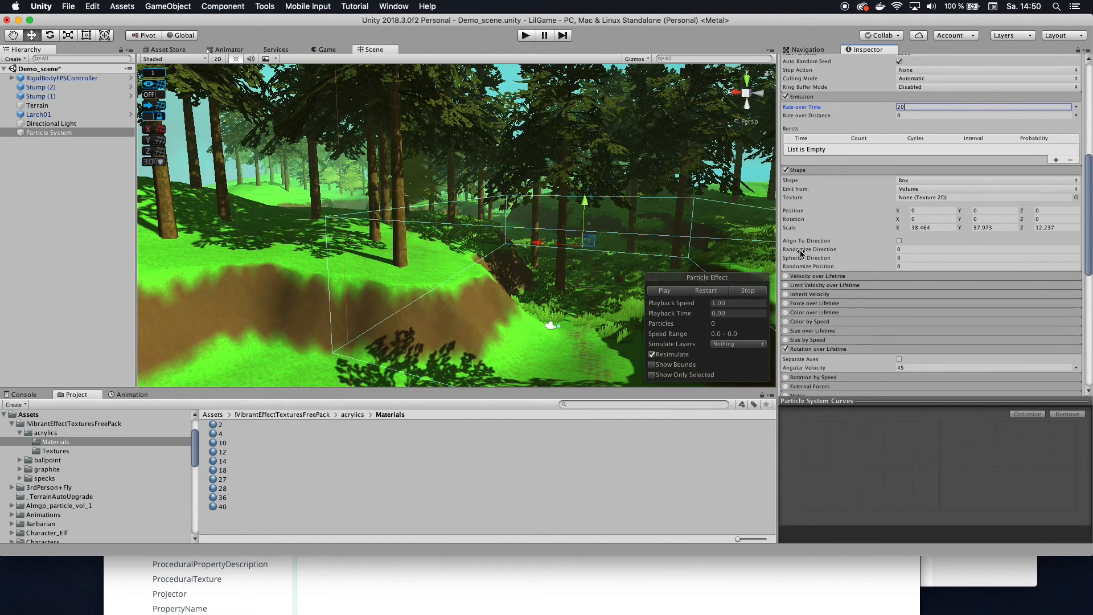
Set Randomize Direction to 1 and end the preview play-test.
click(987, 249)
text(1)
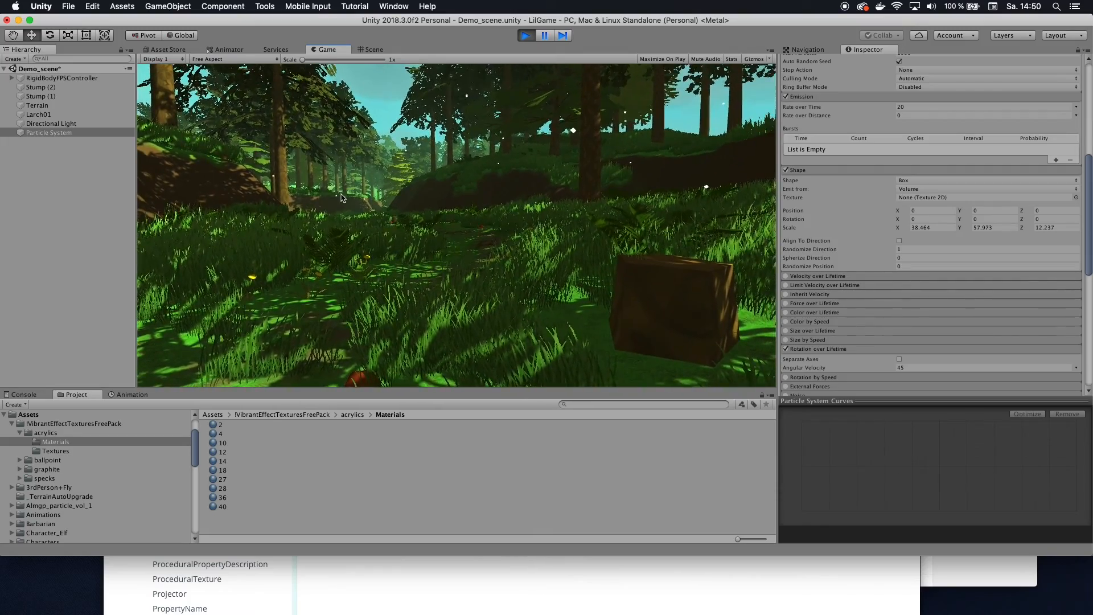
click(370, 49)
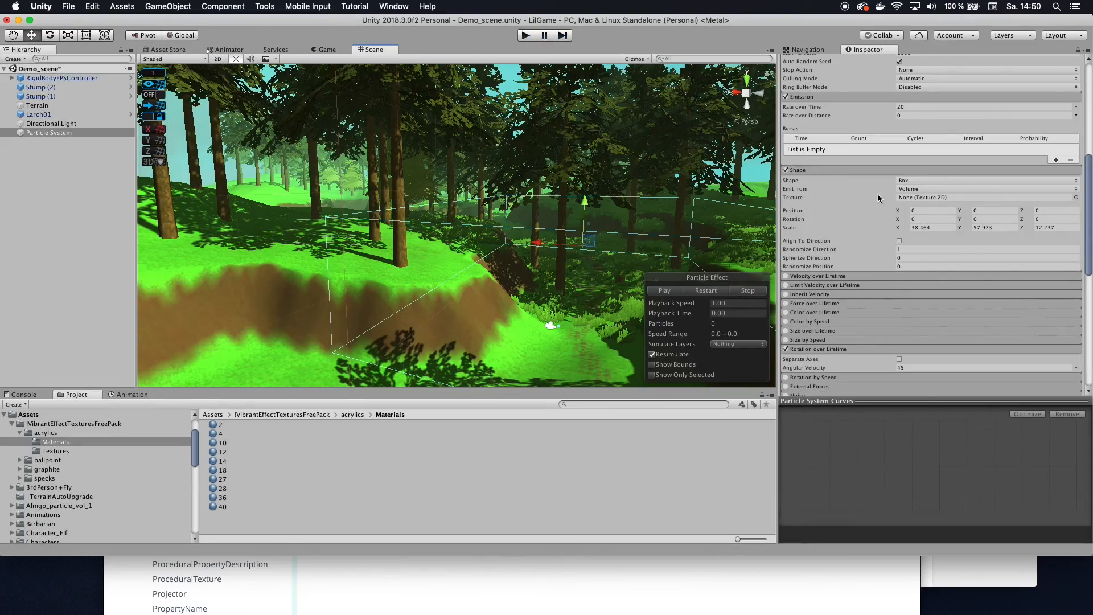